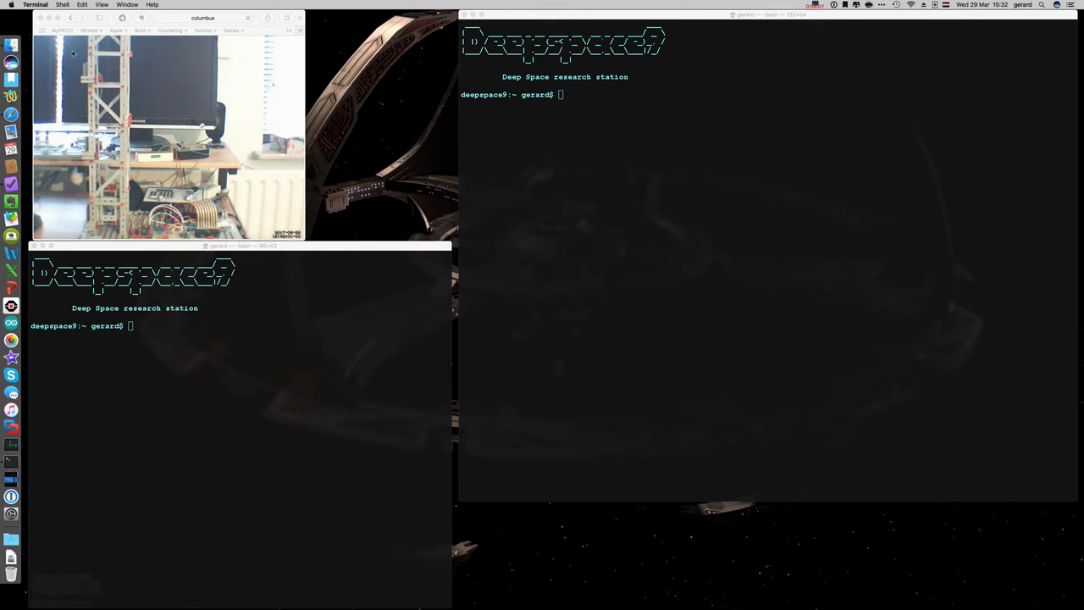
mouse_move(216, 222)
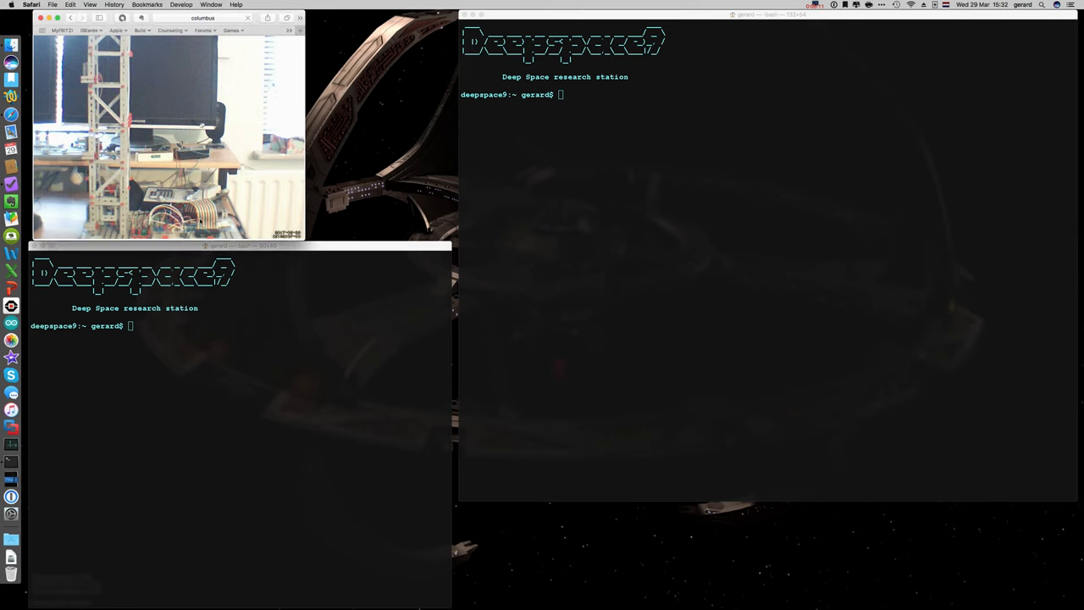
mouse_move(601, 216)
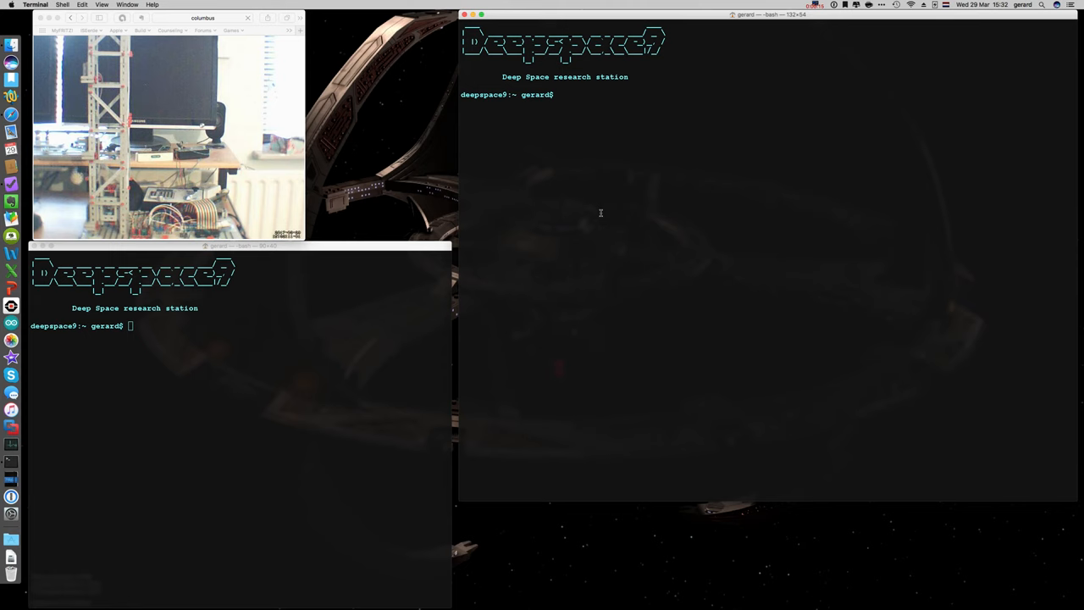
Step: SSH into the Raspberry Pi, change into git/elevator_py, and begin typing ./elevator
type("pi ss")
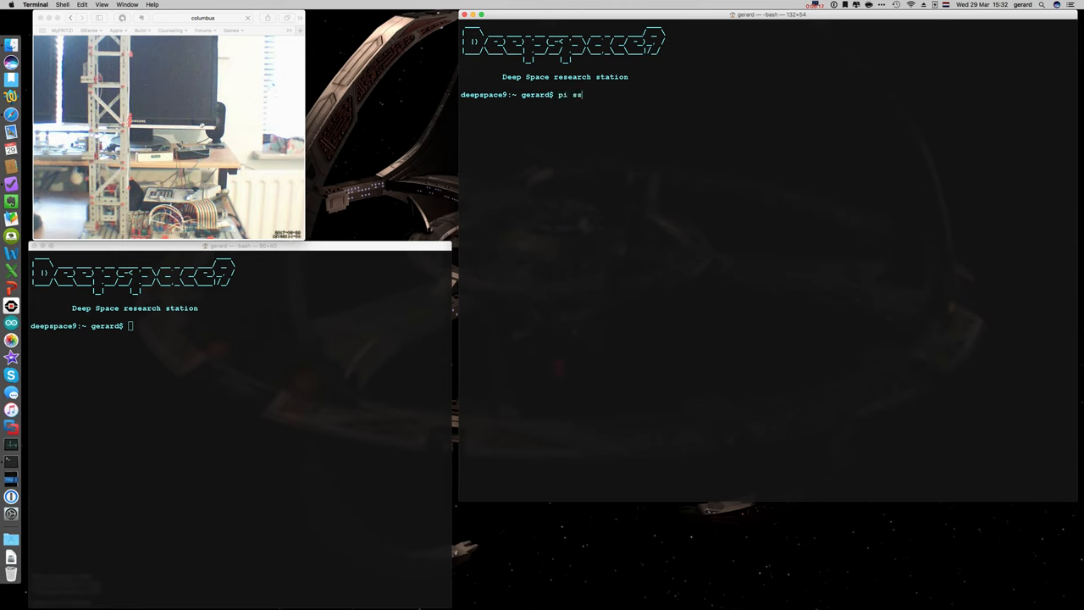
key("Return")
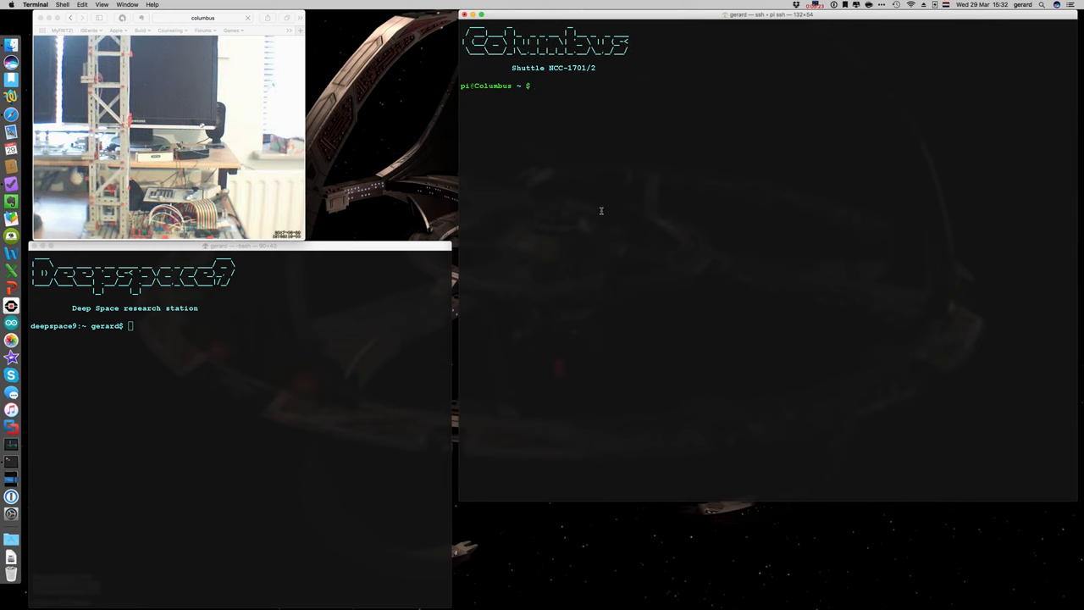
type("cd")
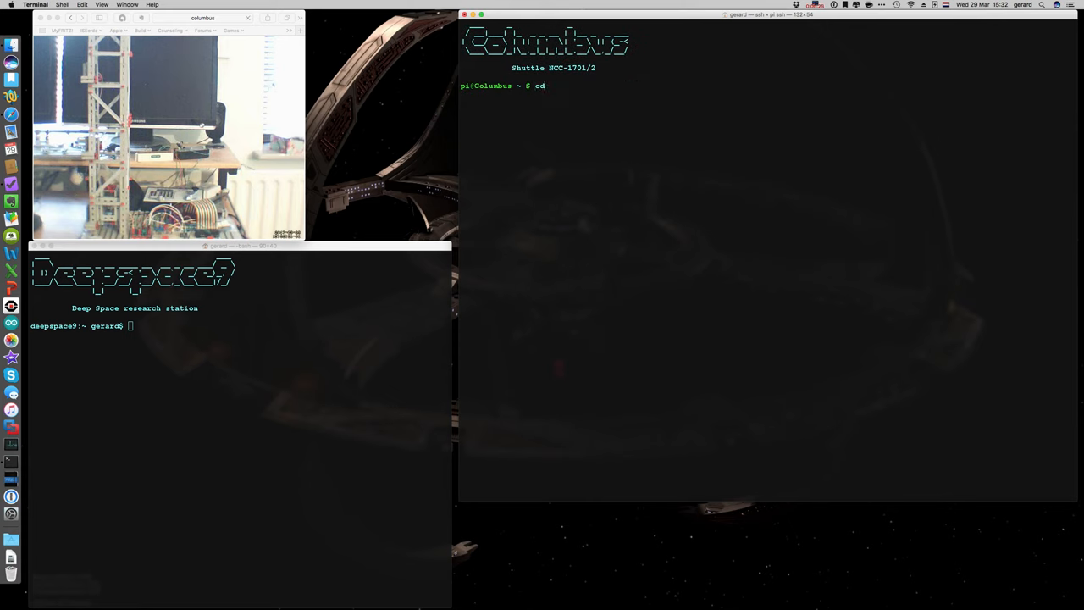
type("sudo shutdown -h now")
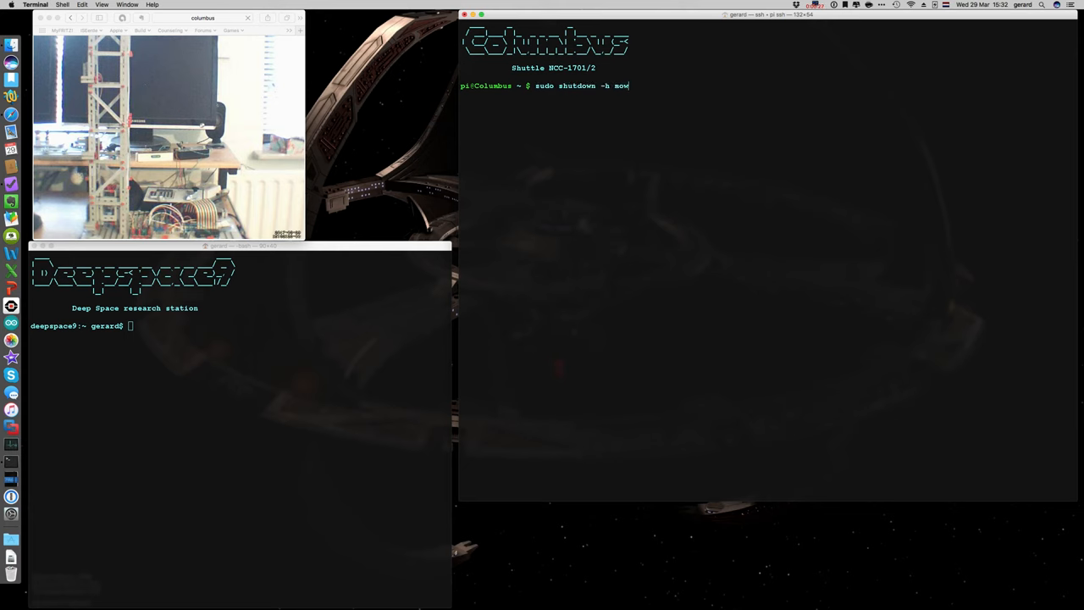
key("Return")
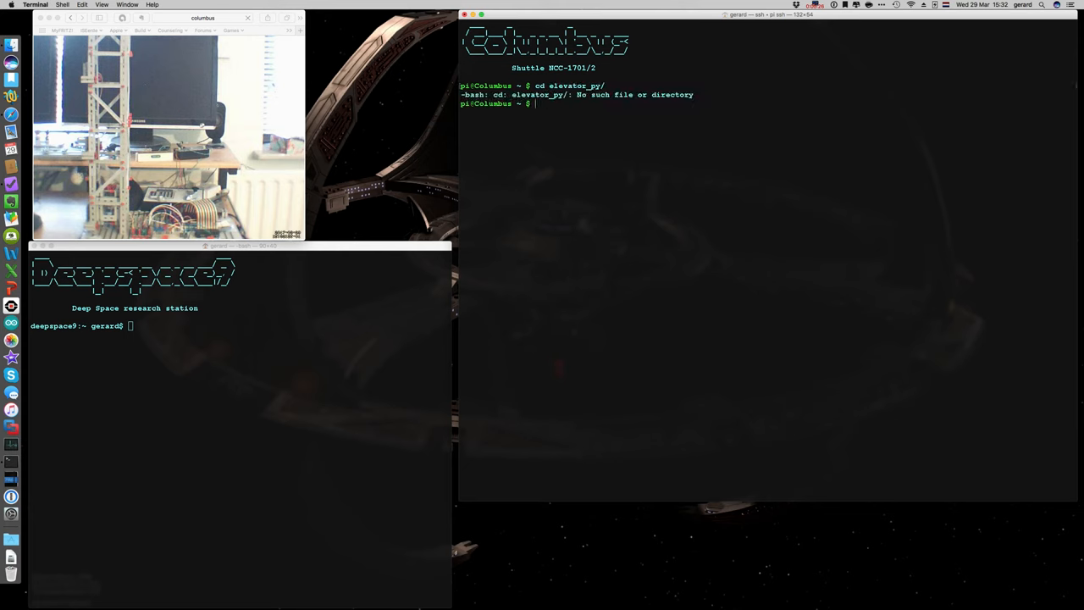
type("cd elevator_py/")
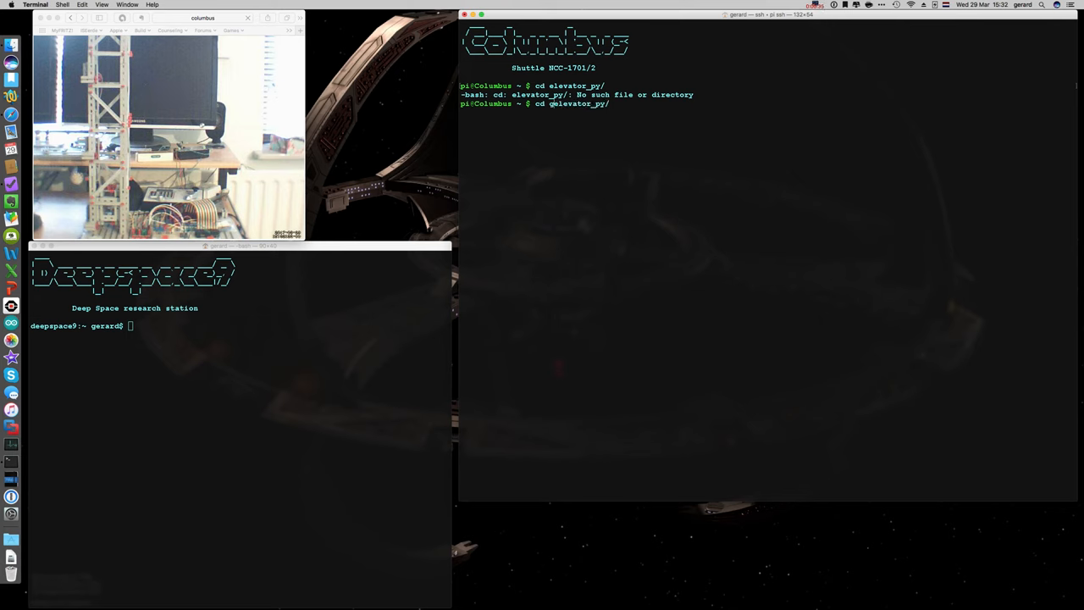
key("Return")
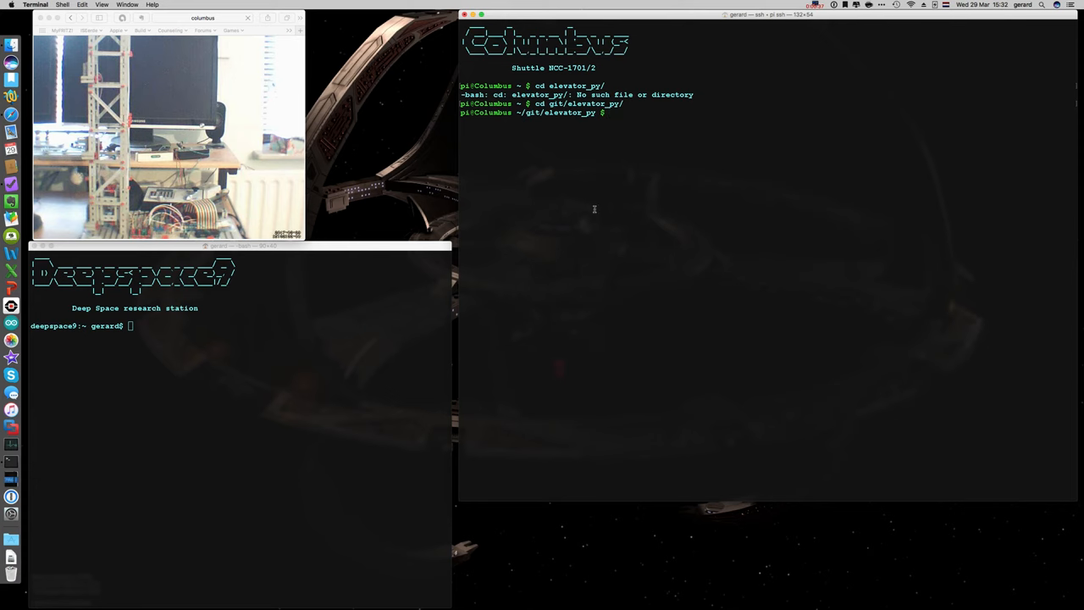
type("sudo shutdown -h now")
type("./elev")
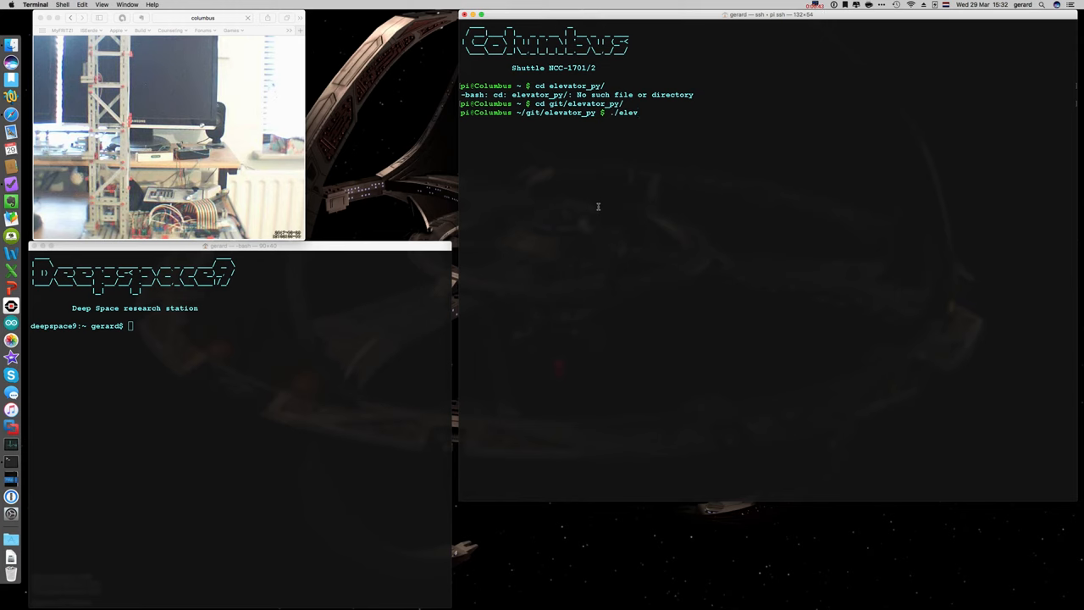
Step: Run ./elevator so the curses remote control UI loads and reports a successful connection
key("Return")
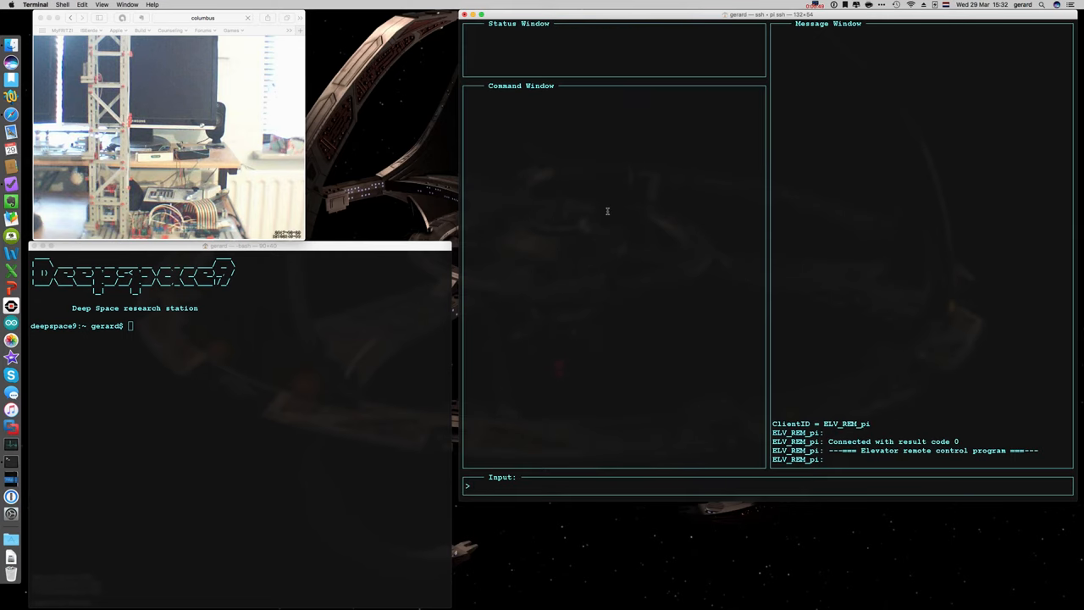
mouse_move(600, 326)
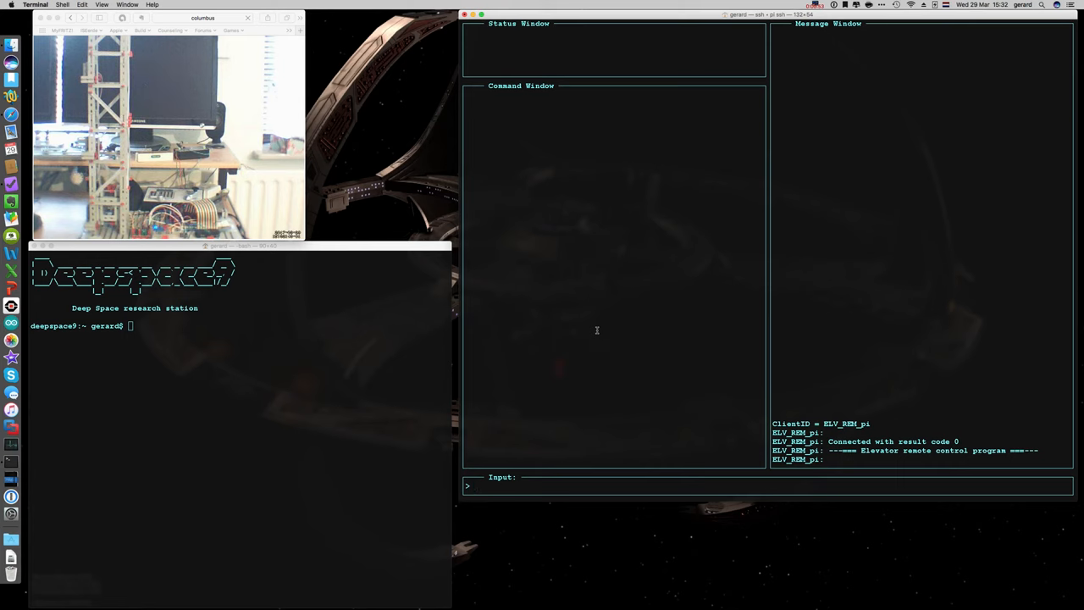
Step: Query status with ? (floor 1, empty queue), then request help with h
type("?")
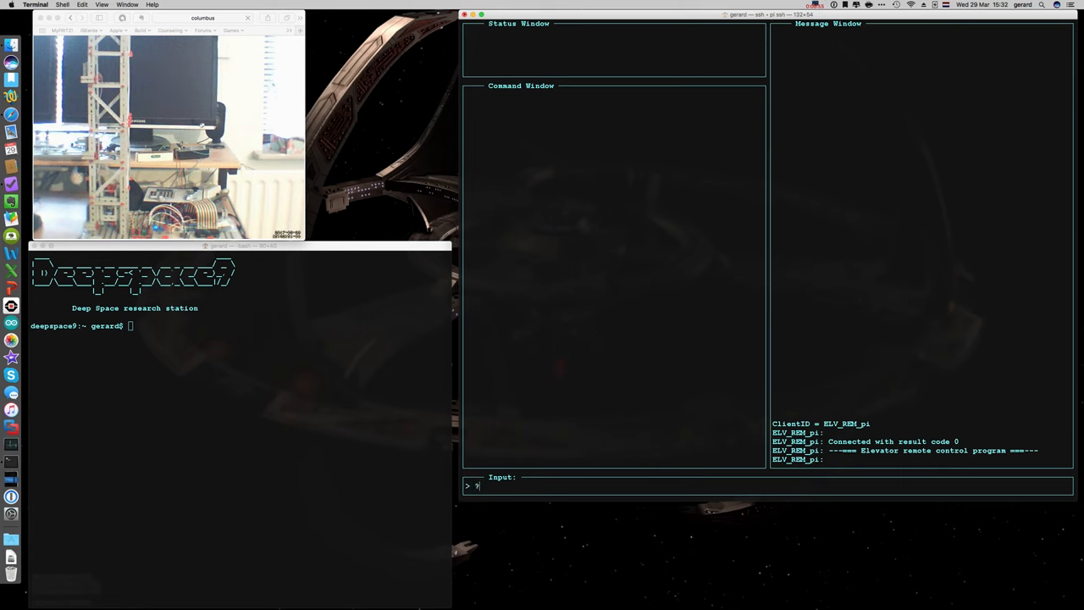
key("Return")
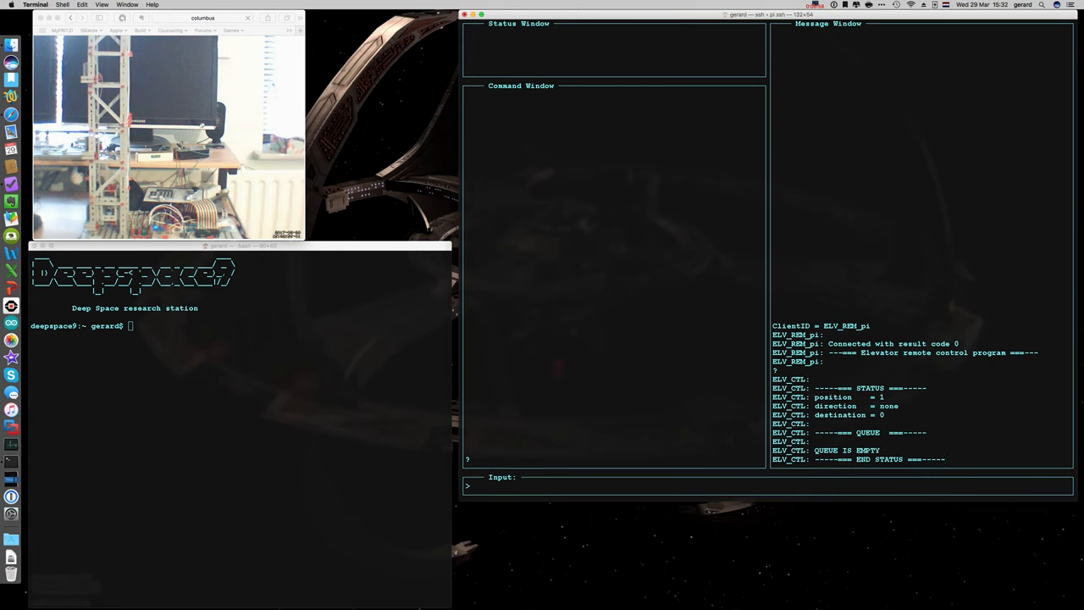
mouse_move(853, 288)
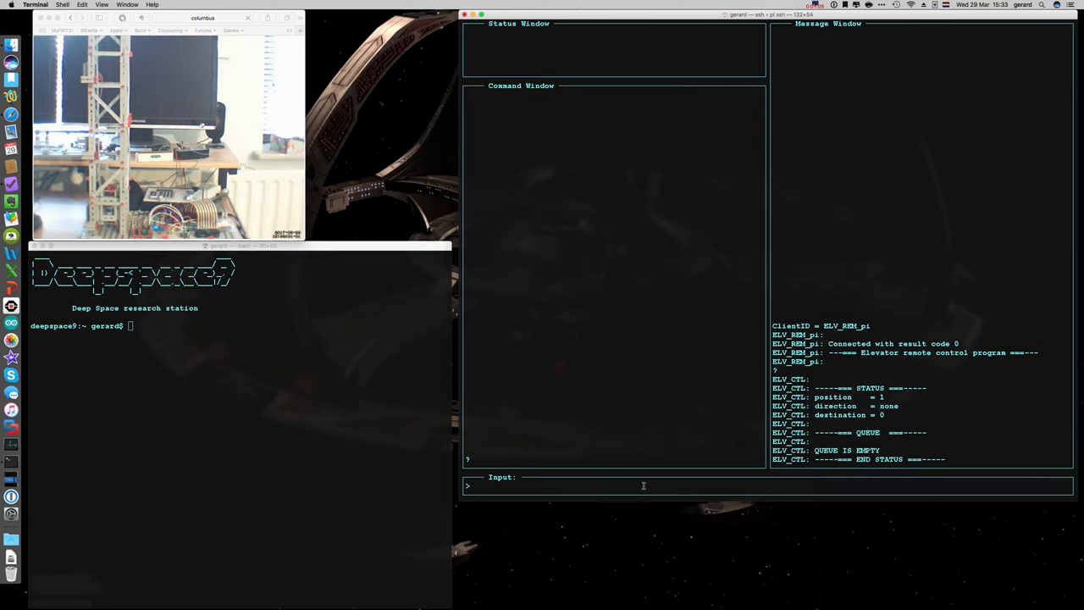
type("h")
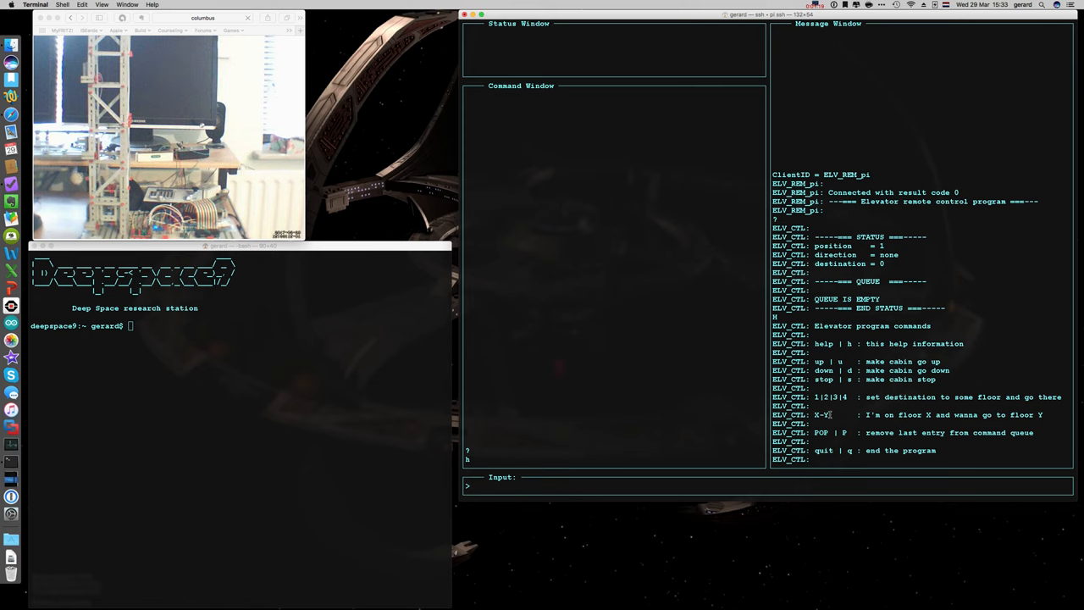
mouse_move(858, 416)
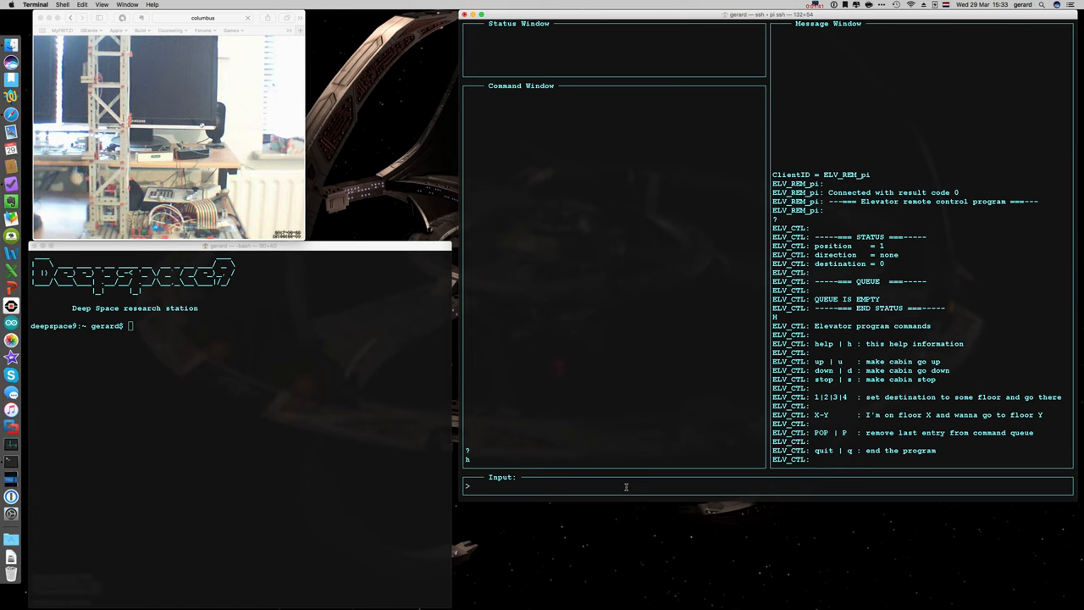
Step: Submit ride requests 1-3, 2-1, 2-4 and 3-1 at the Input prompt
type("1-")
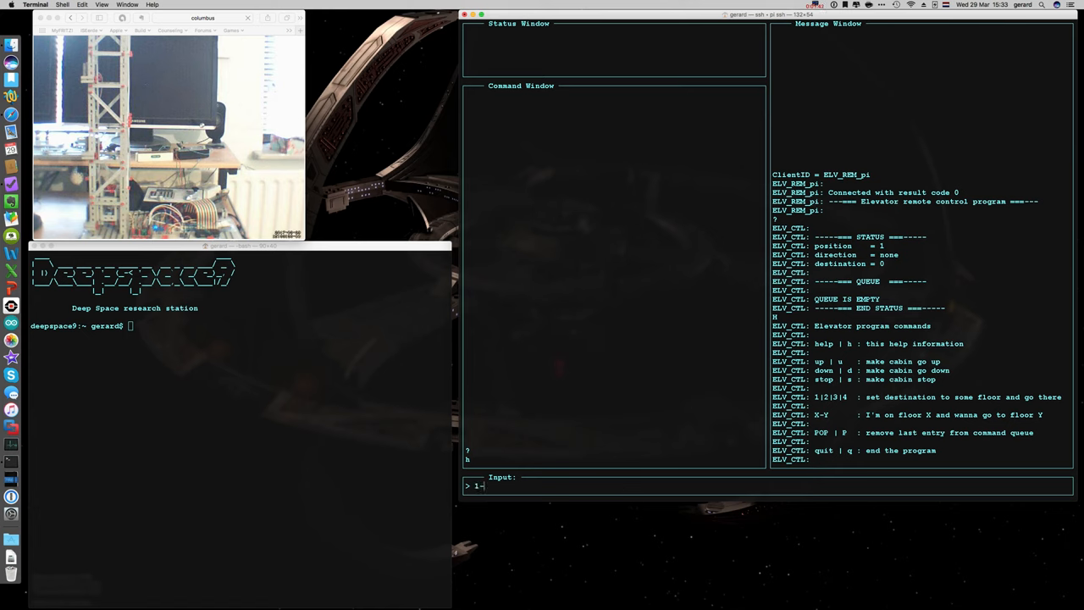
type("3")
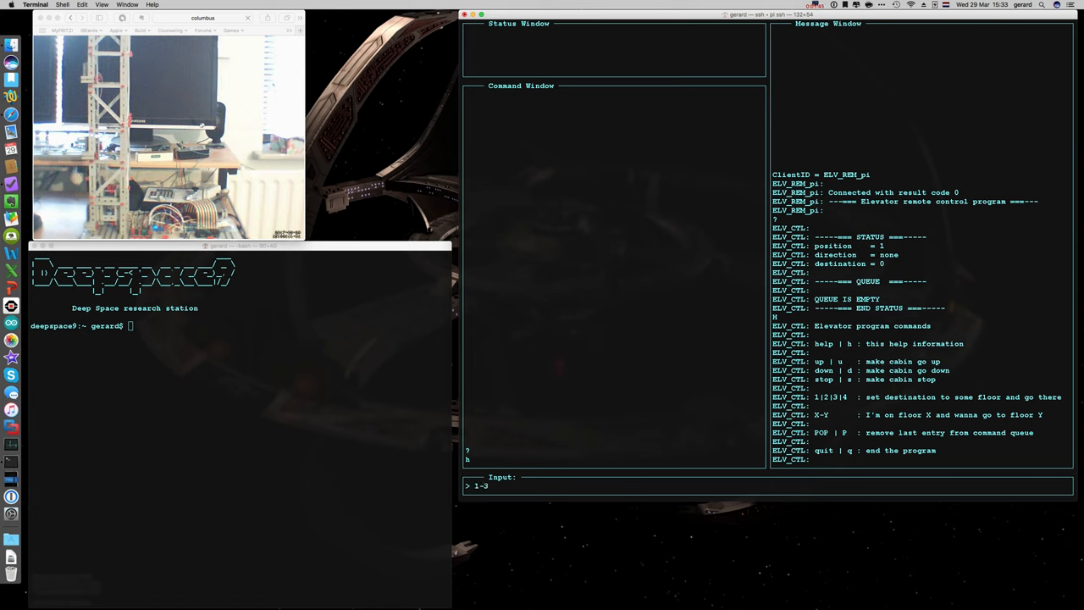
key("Return")
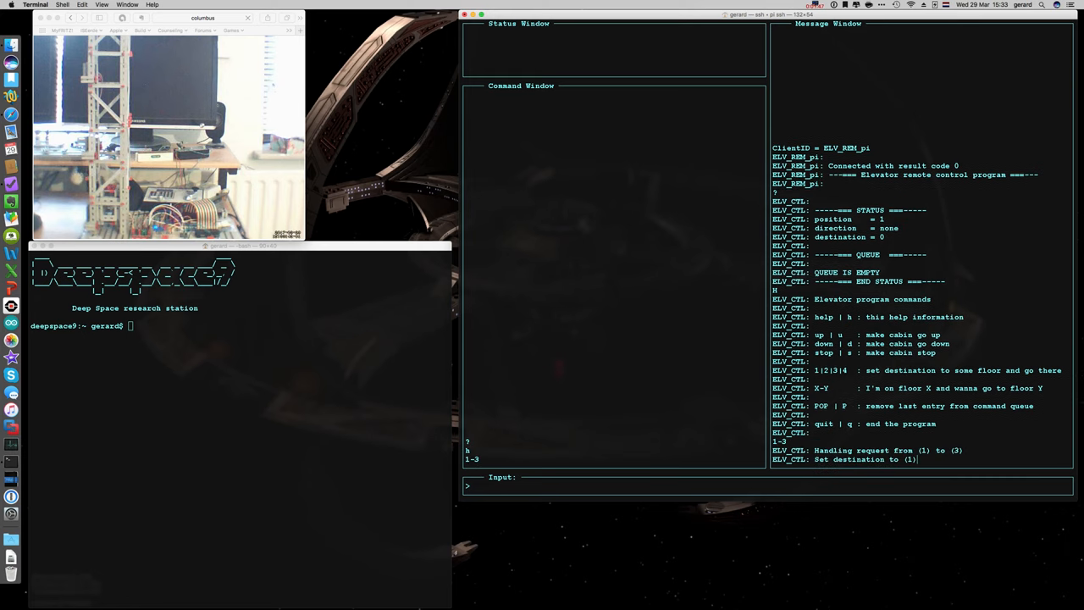
type("2")
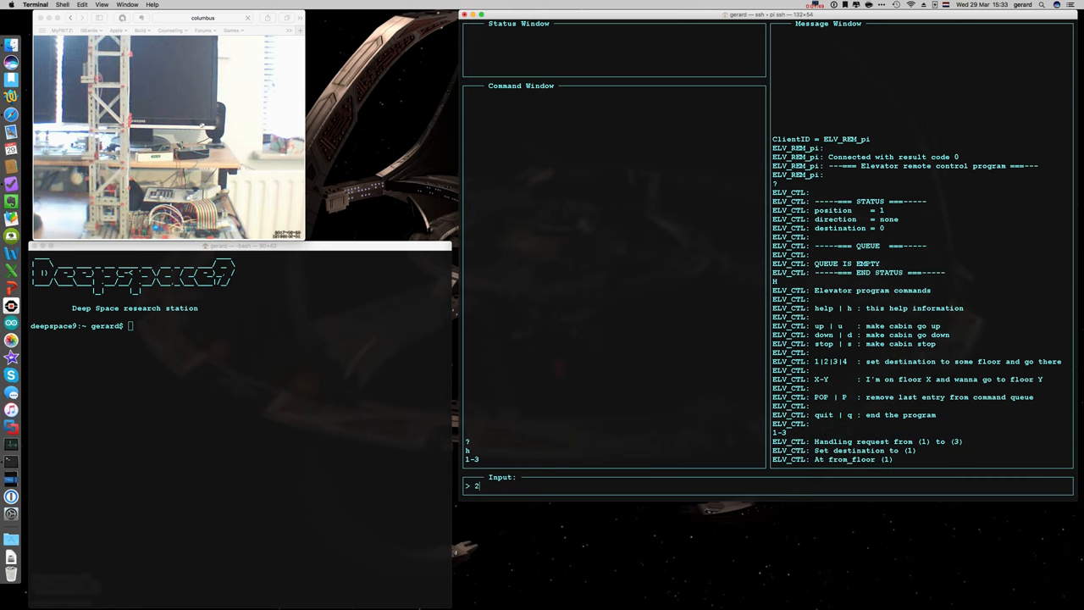
key("Return")
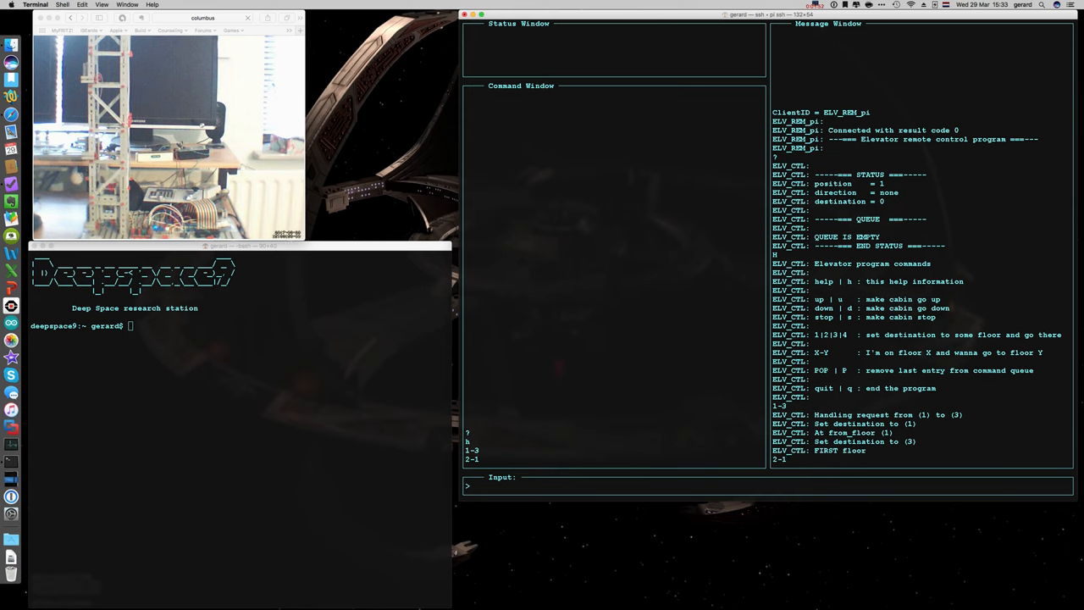
type("2")
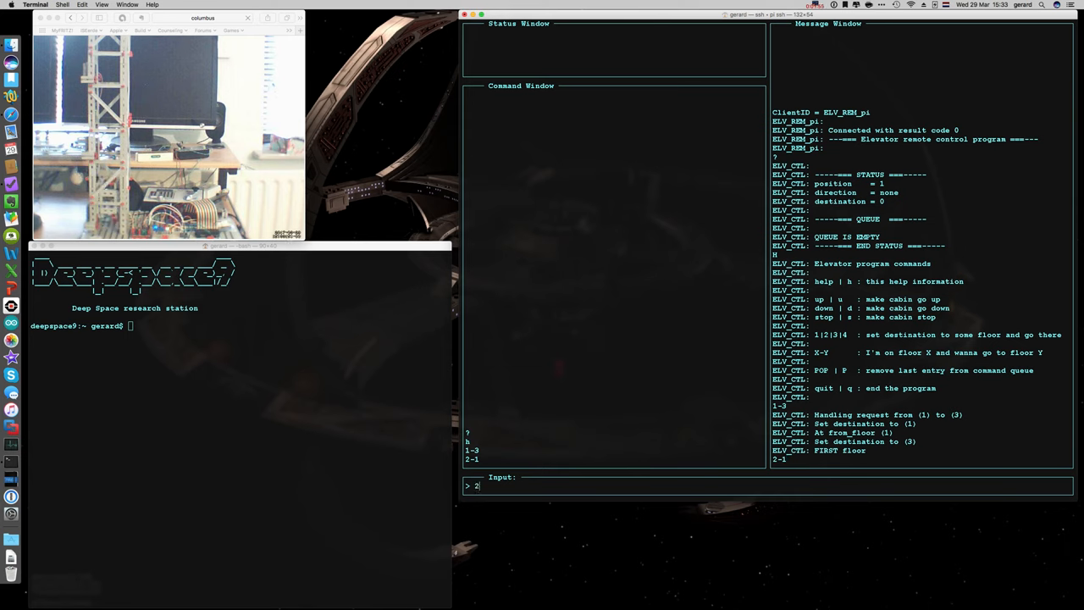
key("Return")
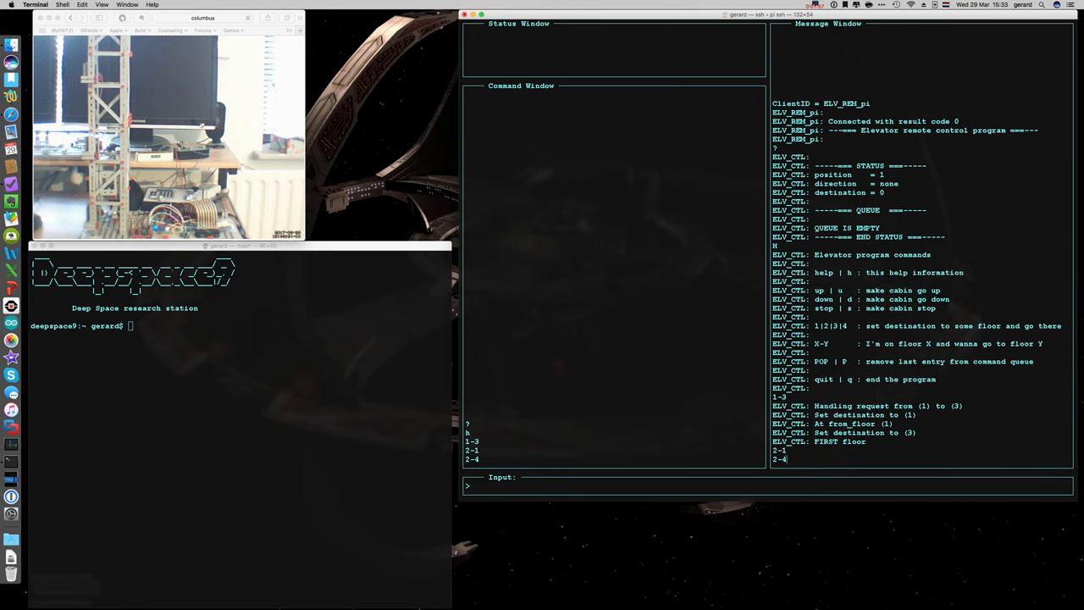
type("3-1")
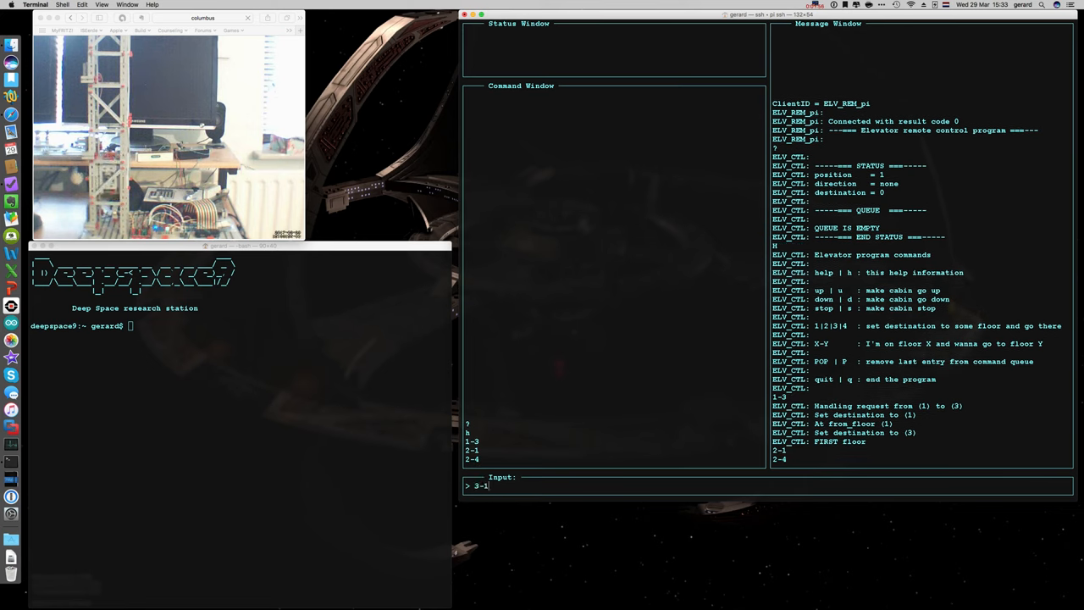
key("Return")
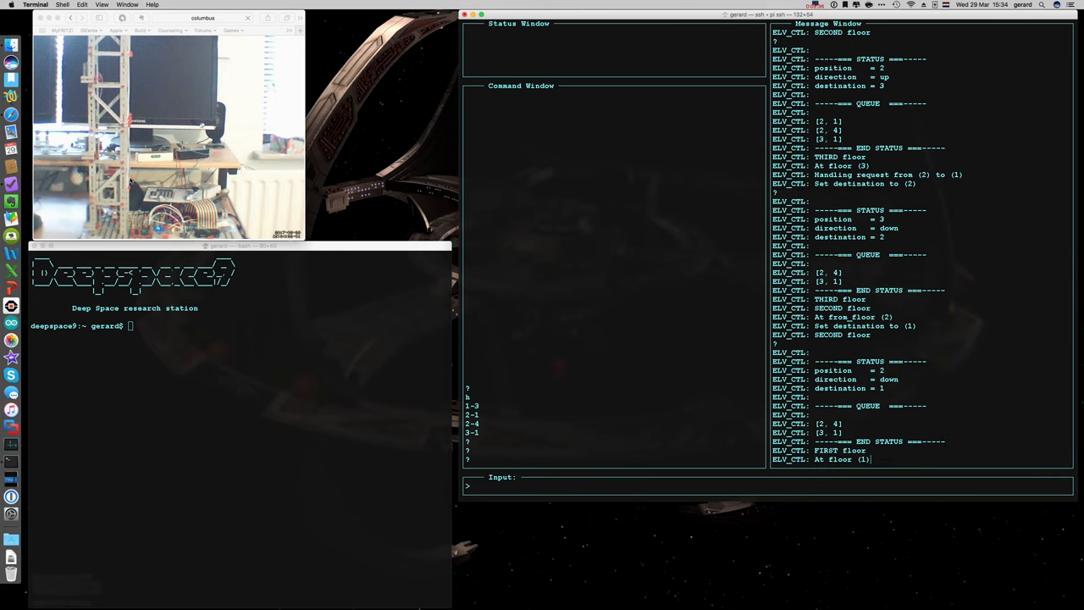
mouse_move(1058, 408)
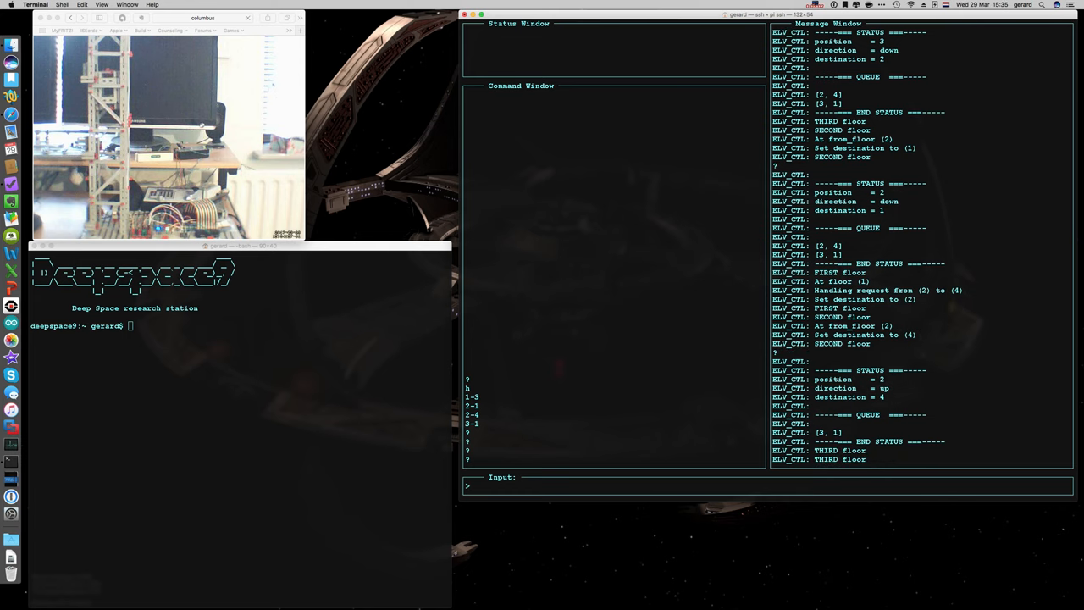
Step: Check status with ? and scroll the output until the queue empties at floor 1
type("?")
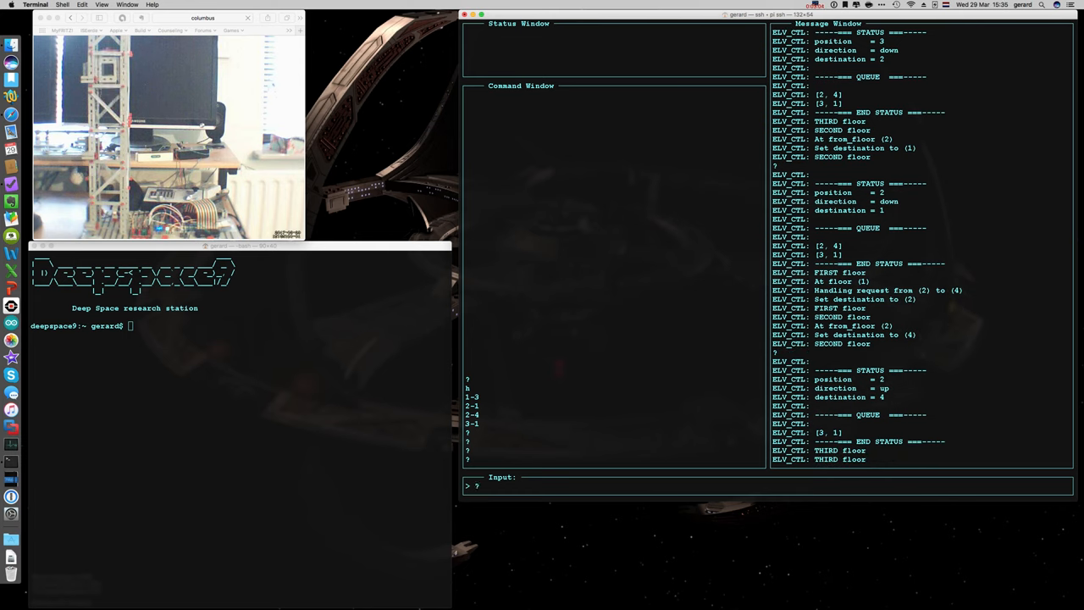
scroll("down", 3)
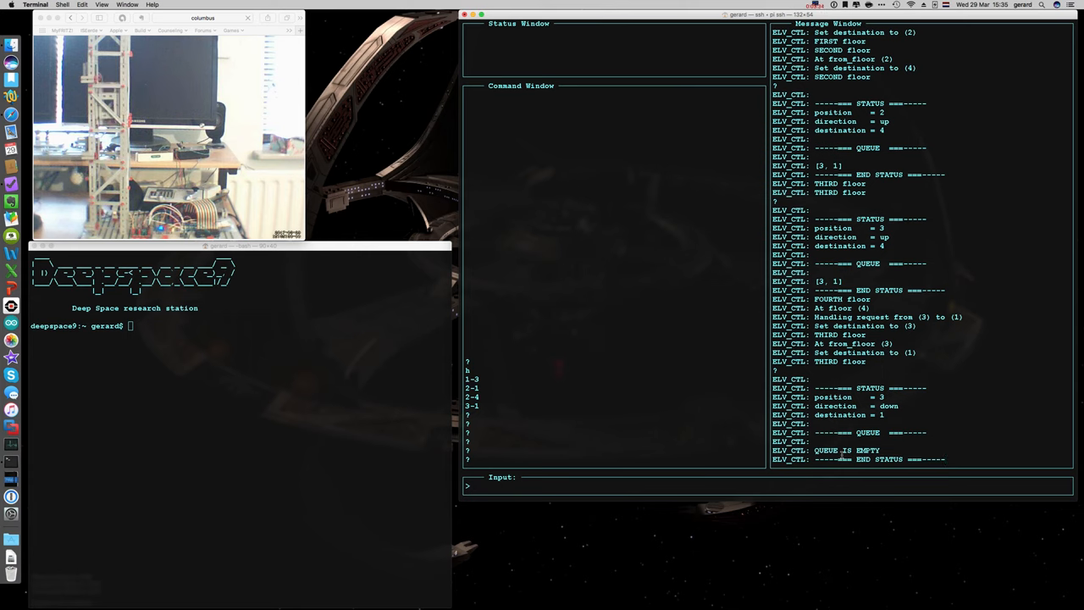
scroll("down", 3)
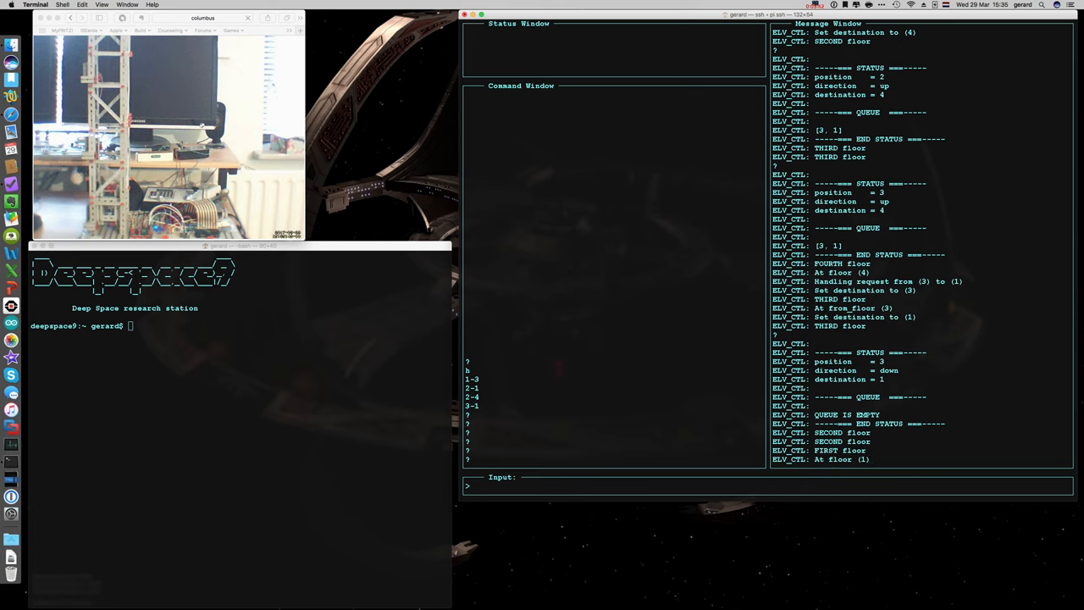
Step: Enter q to exit the elevator UI back to the elevator_py shell prompt
type("q")
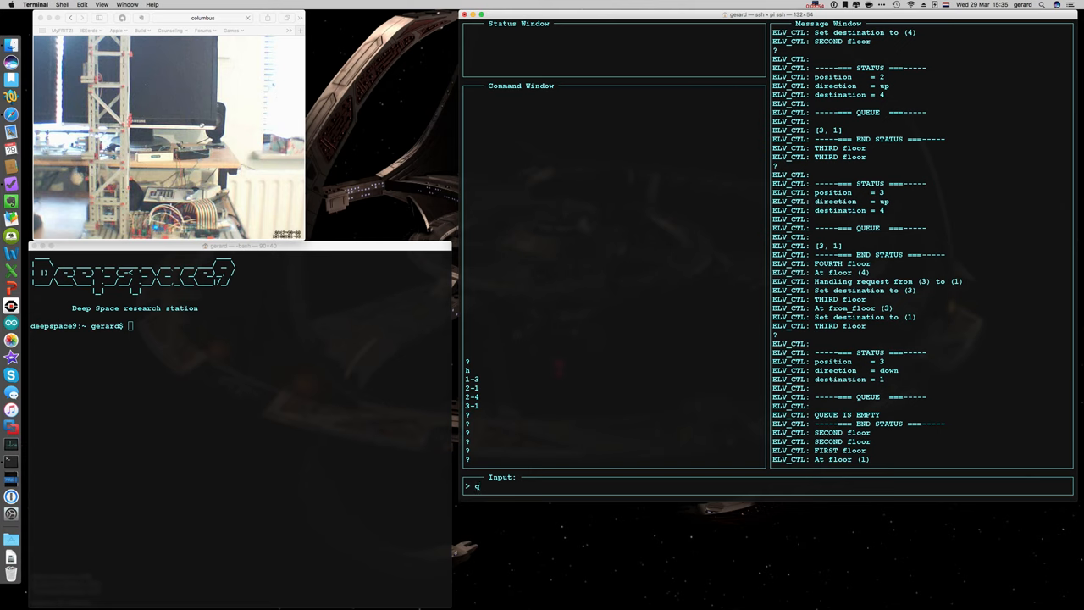
key("Return")
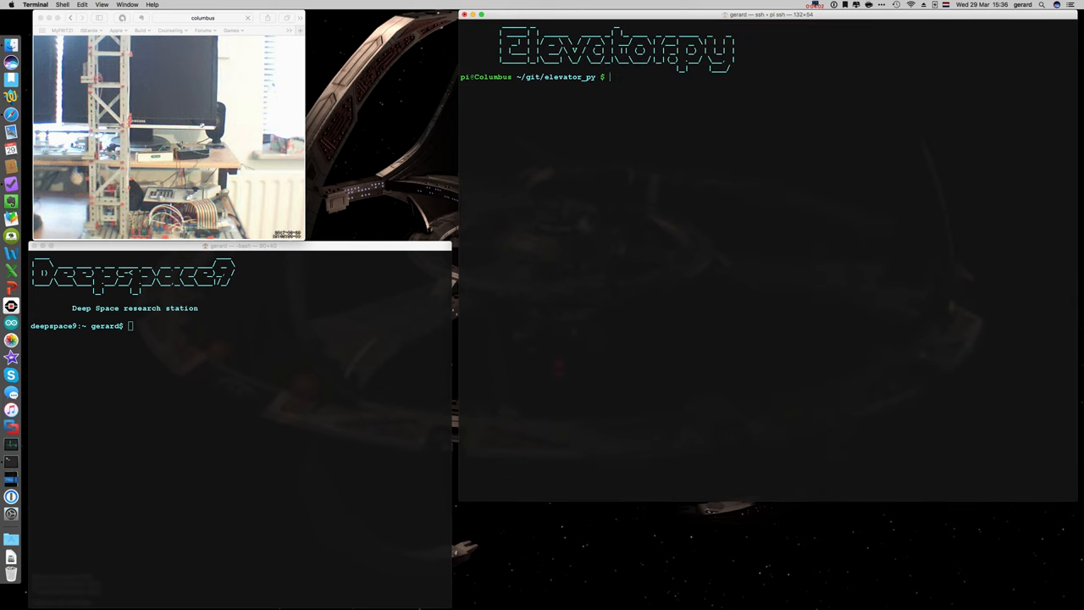
mouse_move(828, 469)
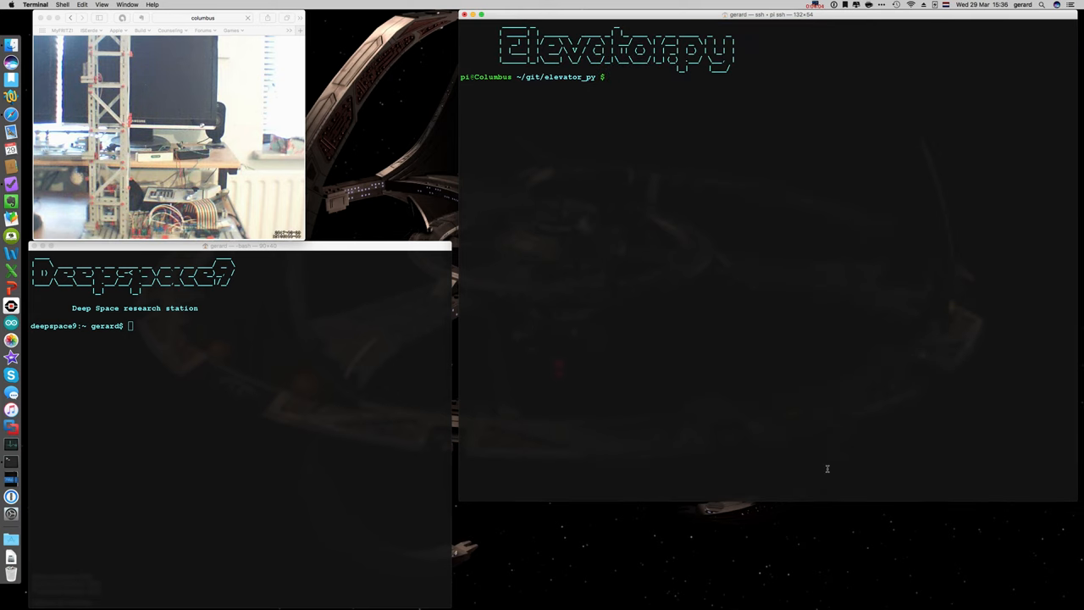